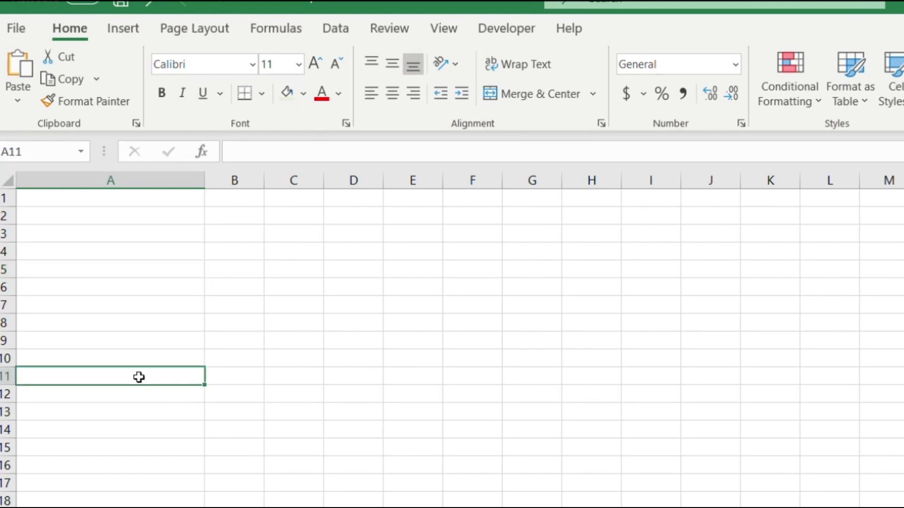
Step: Insert the mirror selfie photo from the selfies folder onto Sheet2 beside the steps list
click(123, 28)
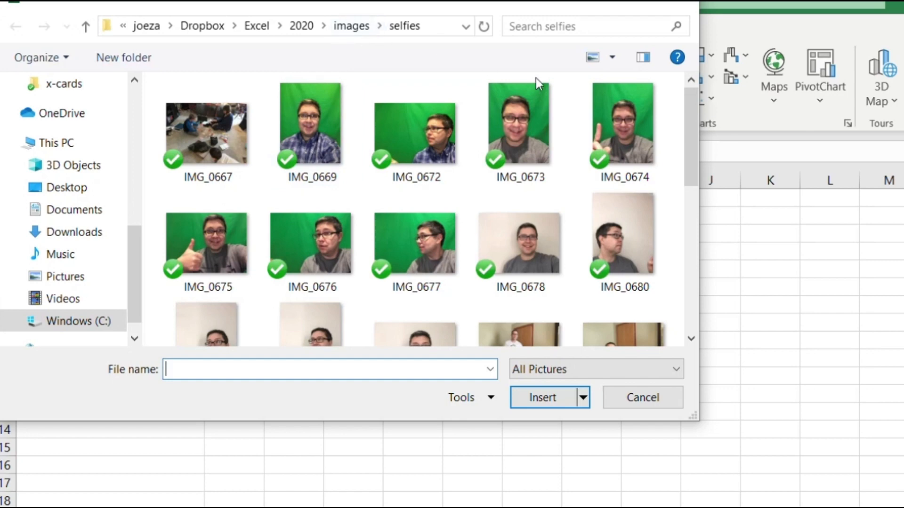
scroll(down, 3)
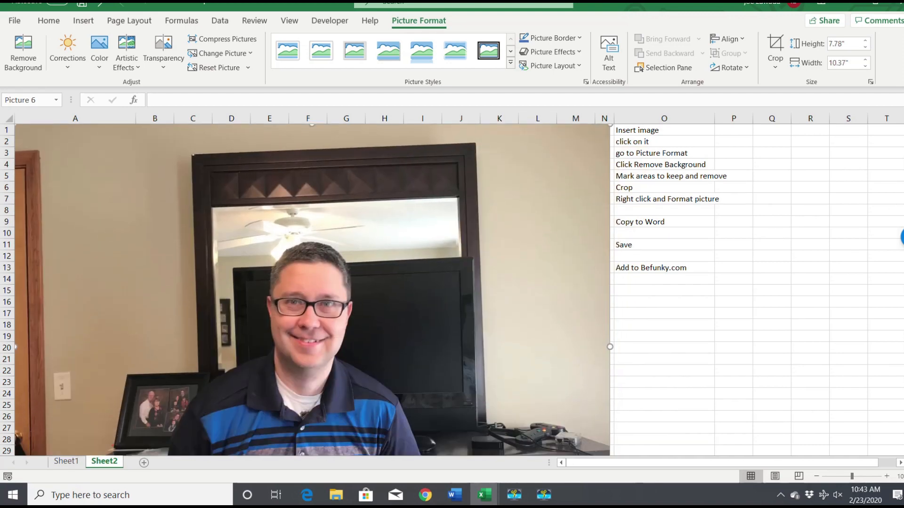
scroll(down, 3)
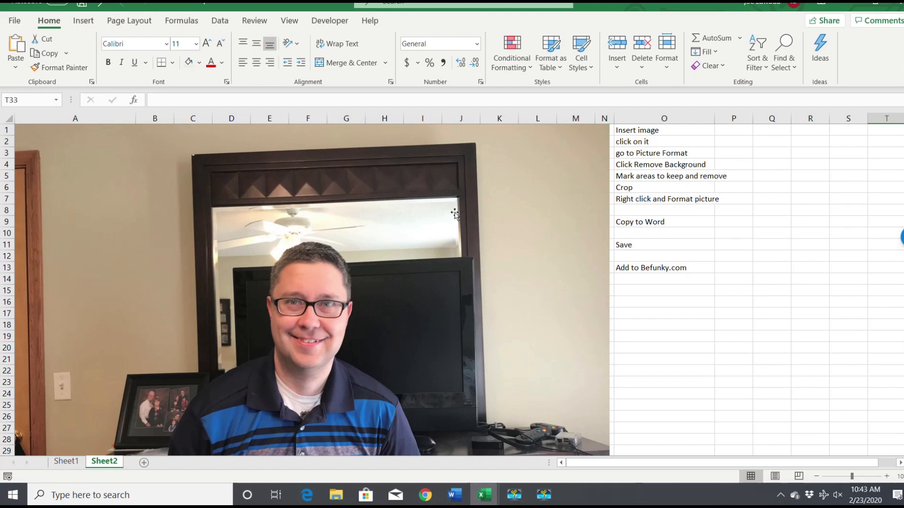
Step: Start Remove Background on the selected selfie so the room shows in magenta
click(452, 215)
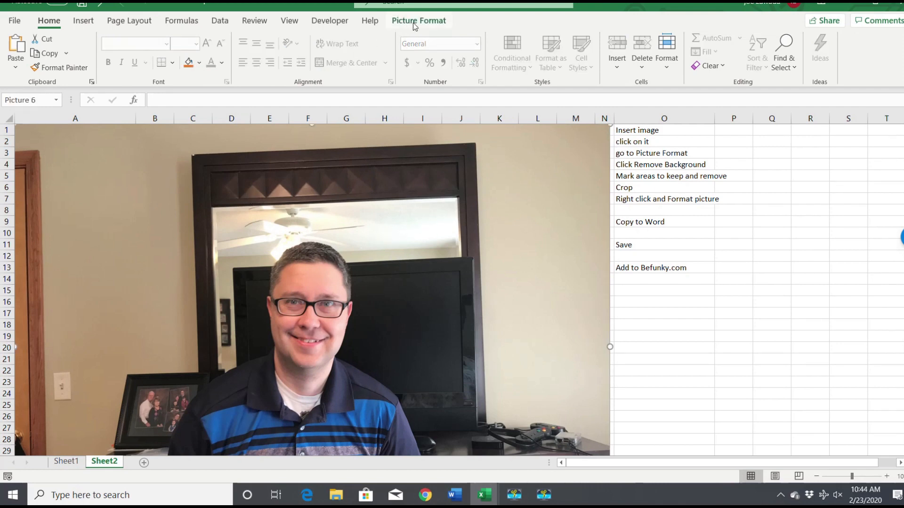
click(419, 21)
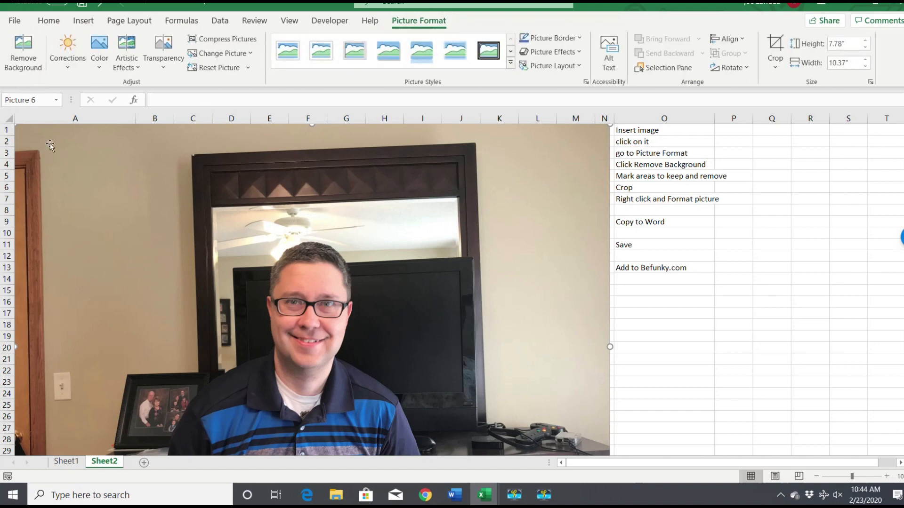
click(22, 47)
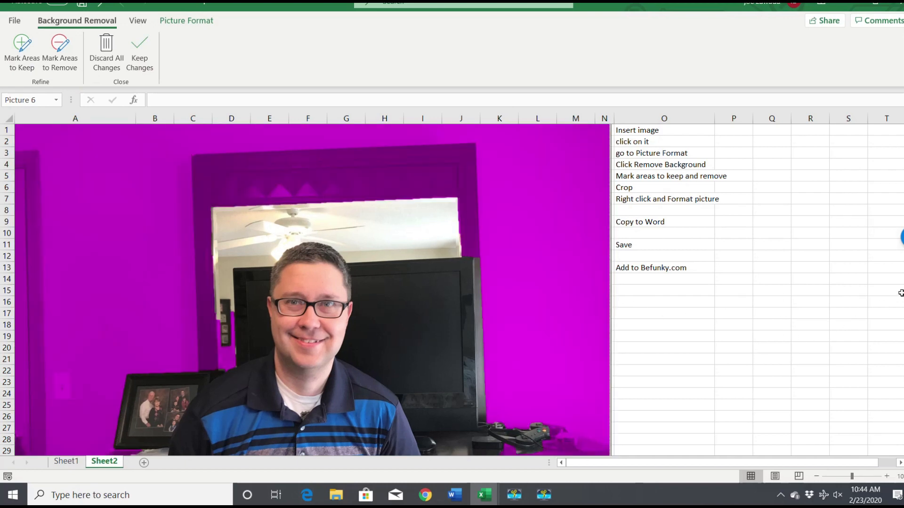
Step: Switch to Mark Areas to Remove for the mirror and TV behind the person
scroll(down, 3)
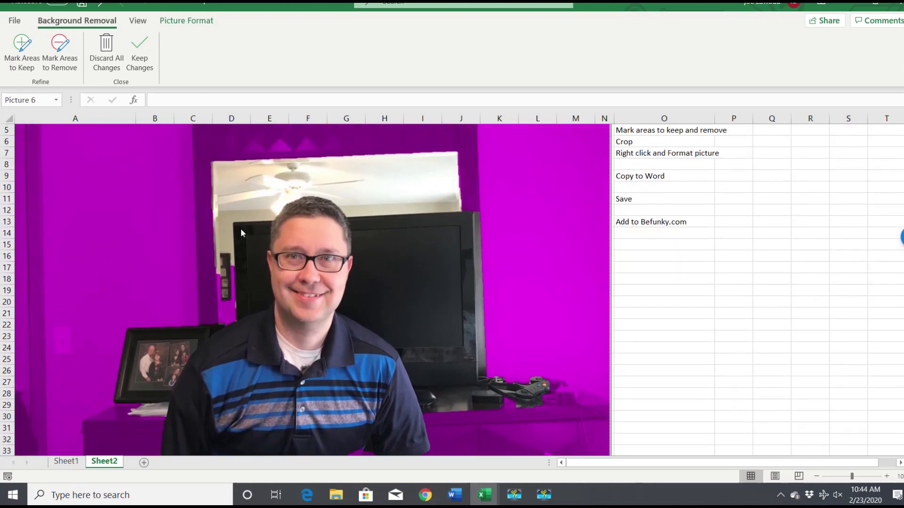
mouse_move(409, 300)
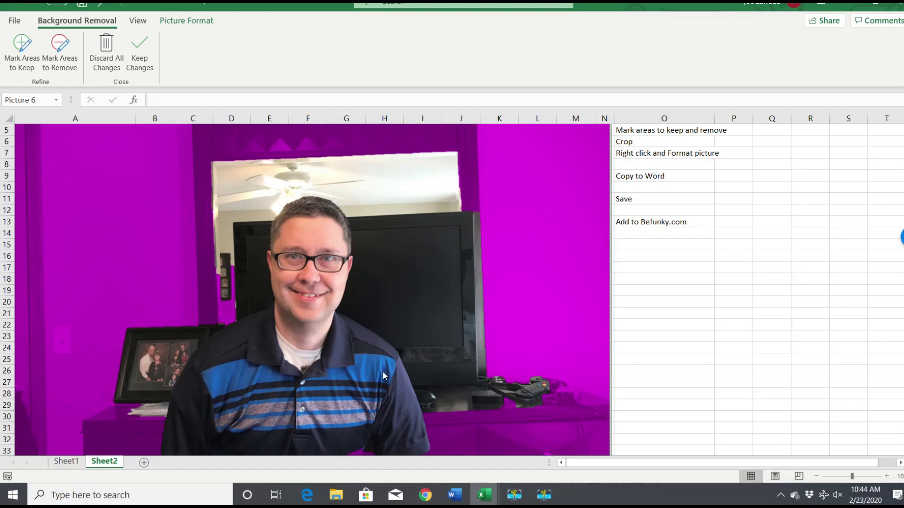
scroll(down, 3)
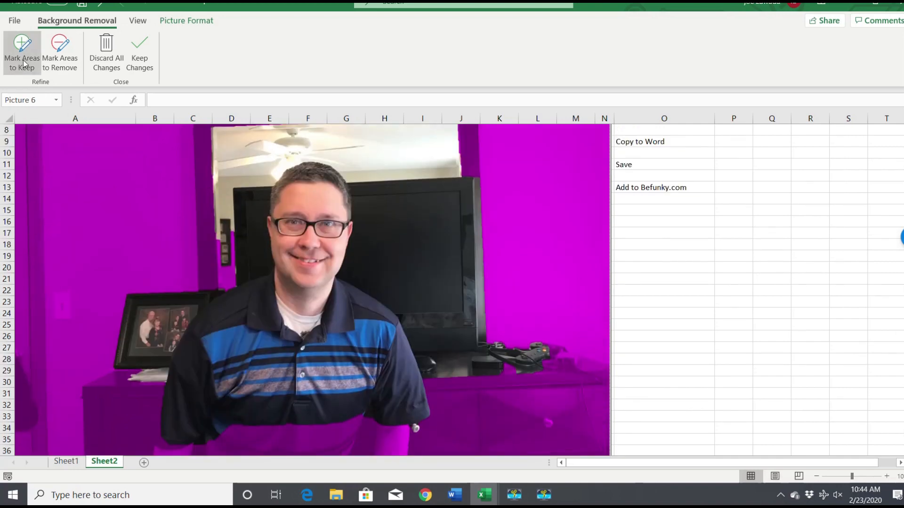
mouse_move(58, 68)
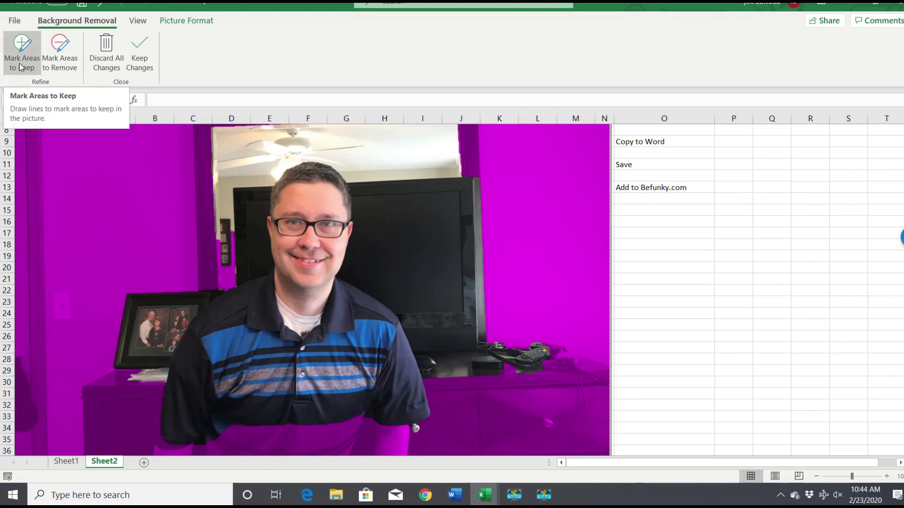
mouse_move(32, 70)
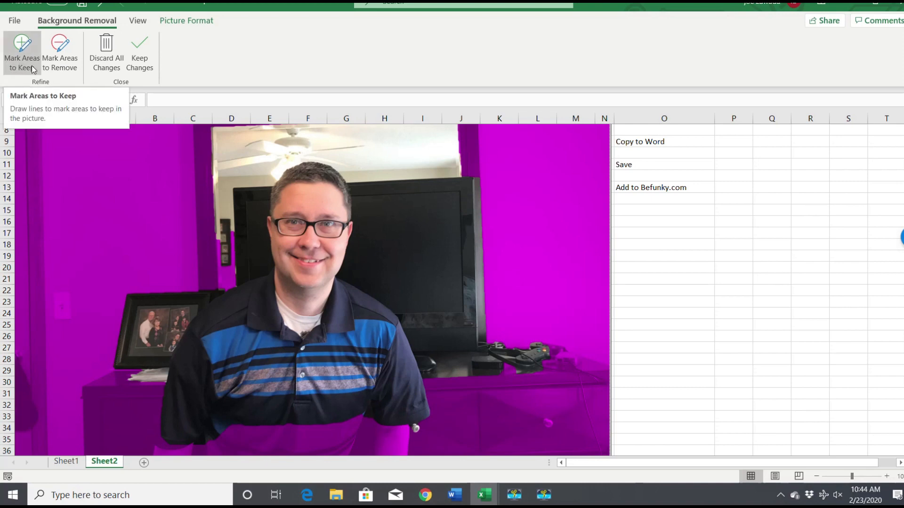
click(59, 53)
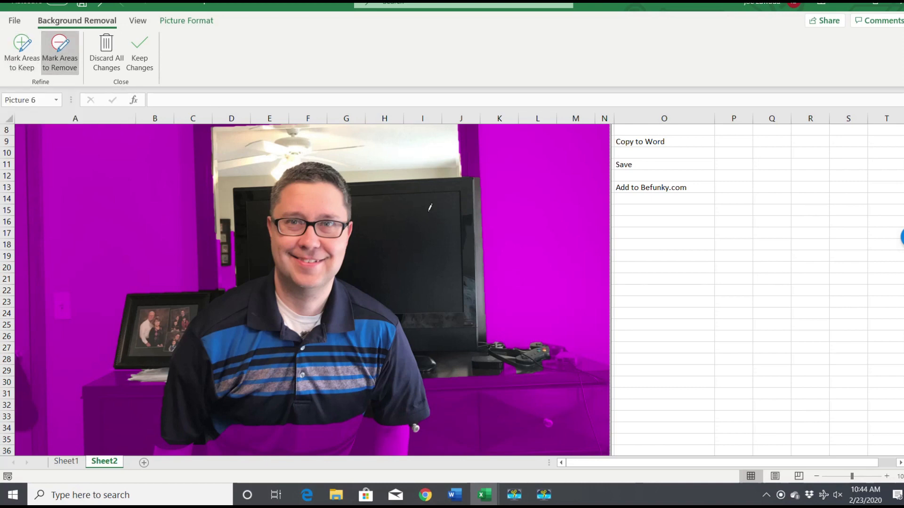
mouse_move(536, 361)
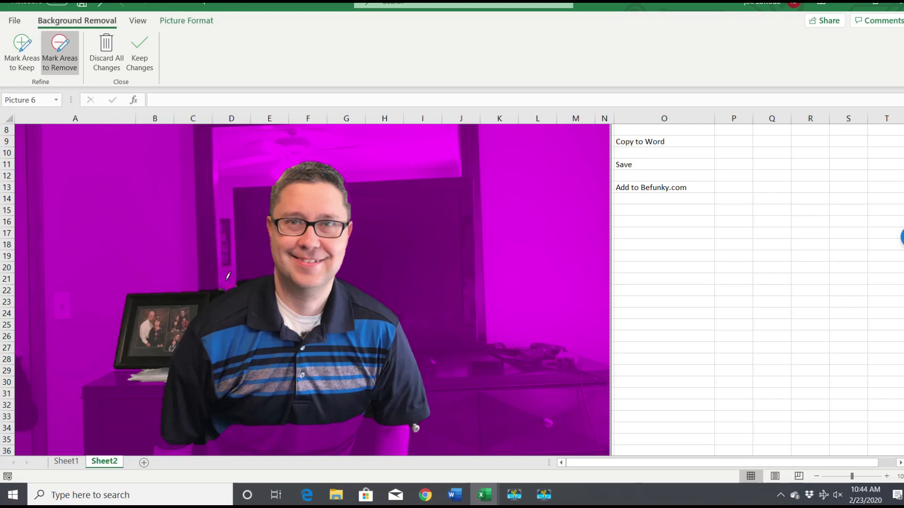
Step: Mark the framed photo as background to remove, keeping the full shirt
drag(213, 296, 134, 362)
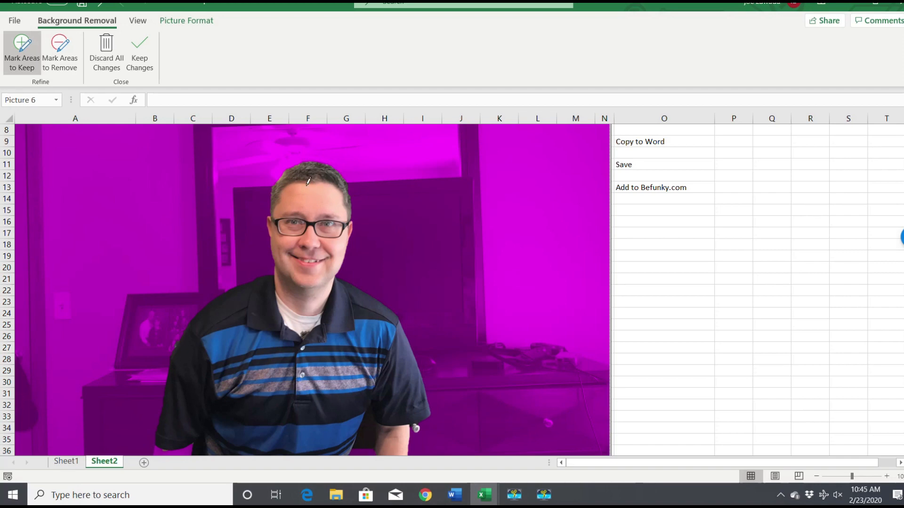
mouse_move(499, 119)
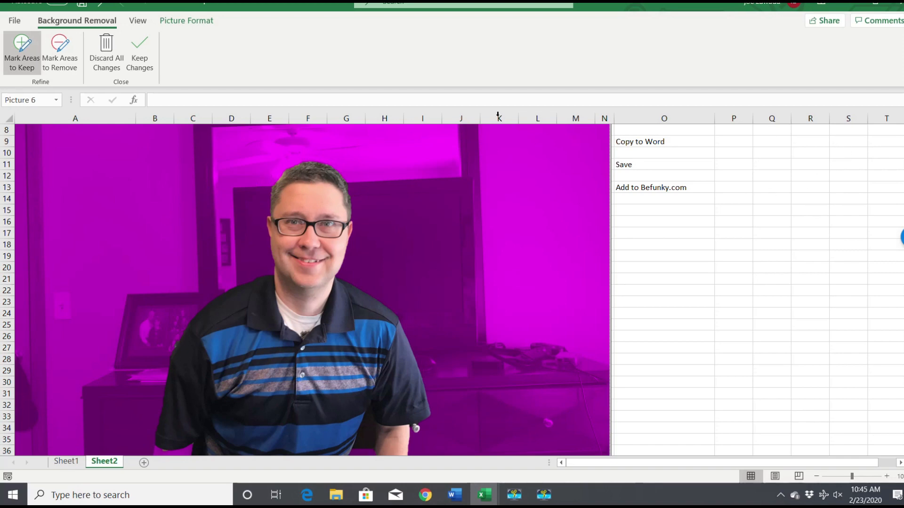
Step: Keep the background removal changes so only the man remains on white
click(139, 47)
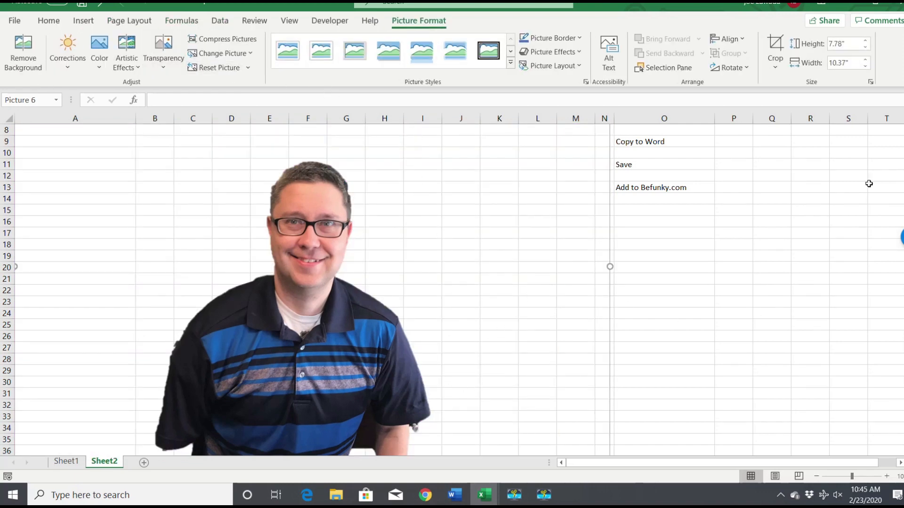
mouse_move(205, 277)
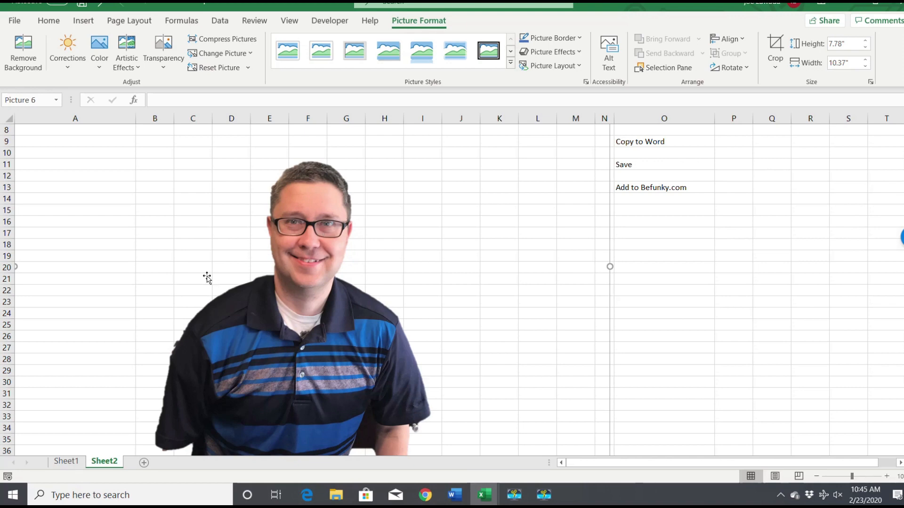
mouse_move(197, 194)
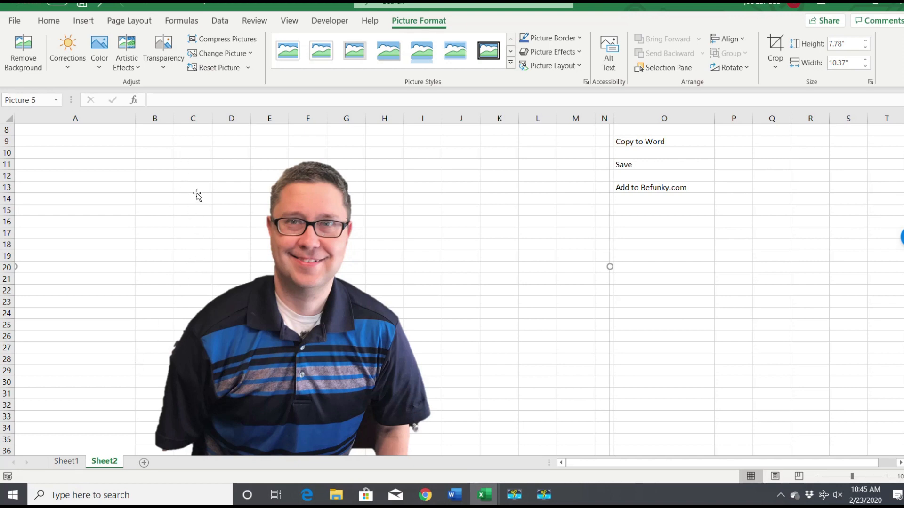
mouse_move(196, 252)
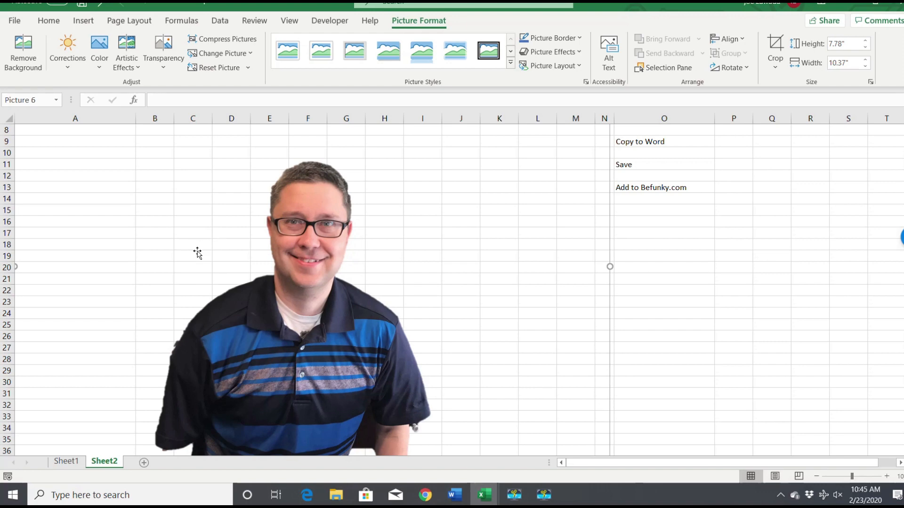
mouse_move(900, 180)
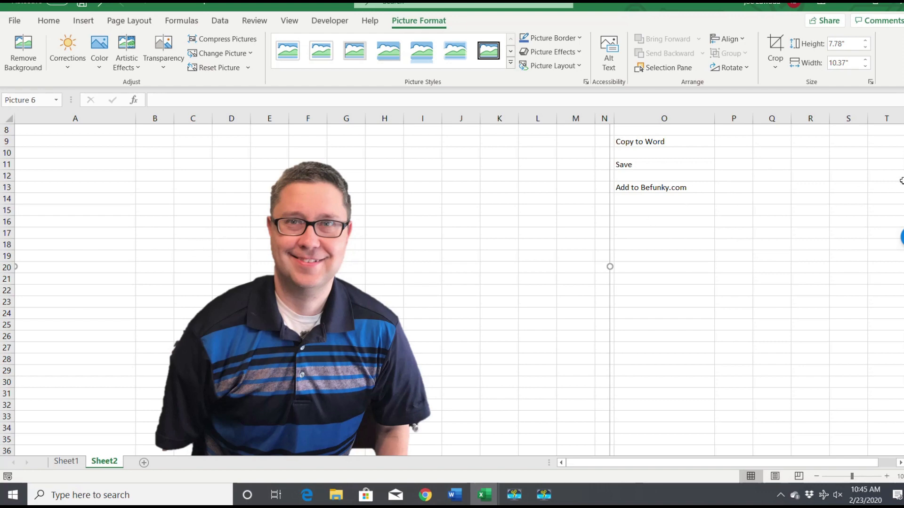
scroll(up, 3)
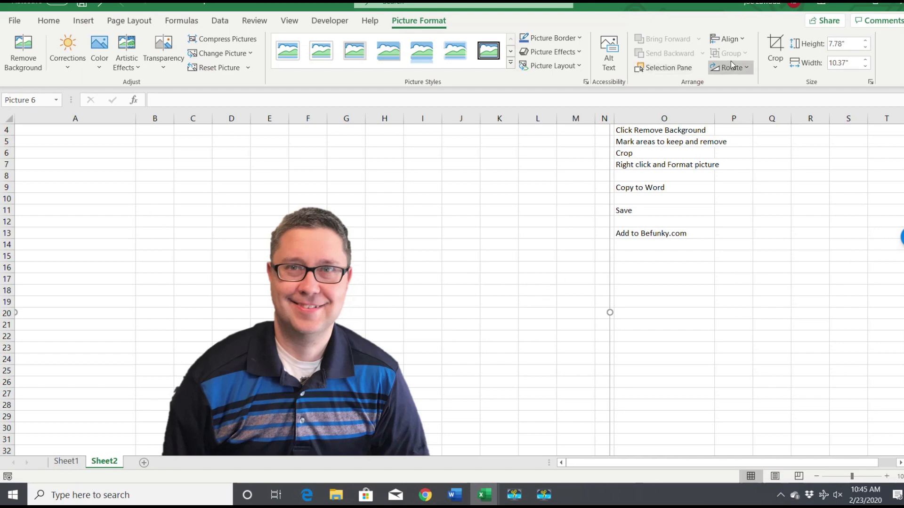
Step: Crop the bottom shadow off the cutout selfie
click(774, 66)
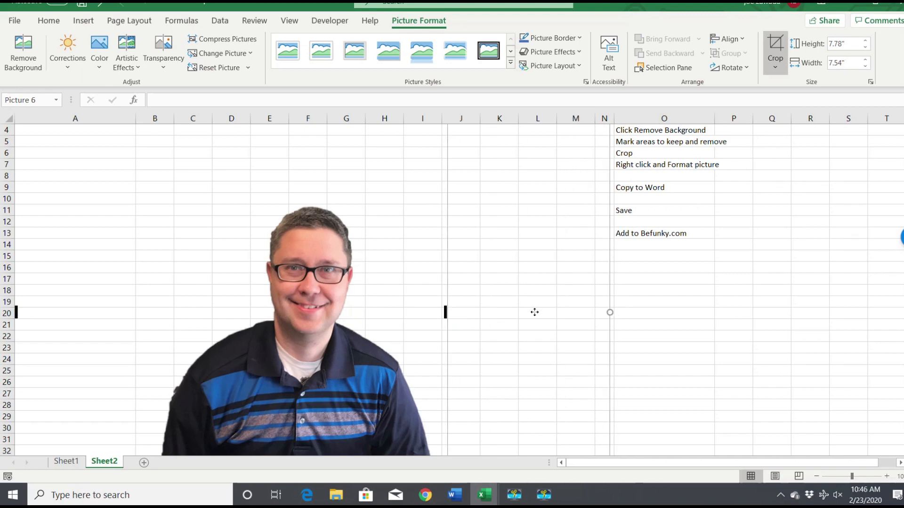
mouse_move(46, 313)
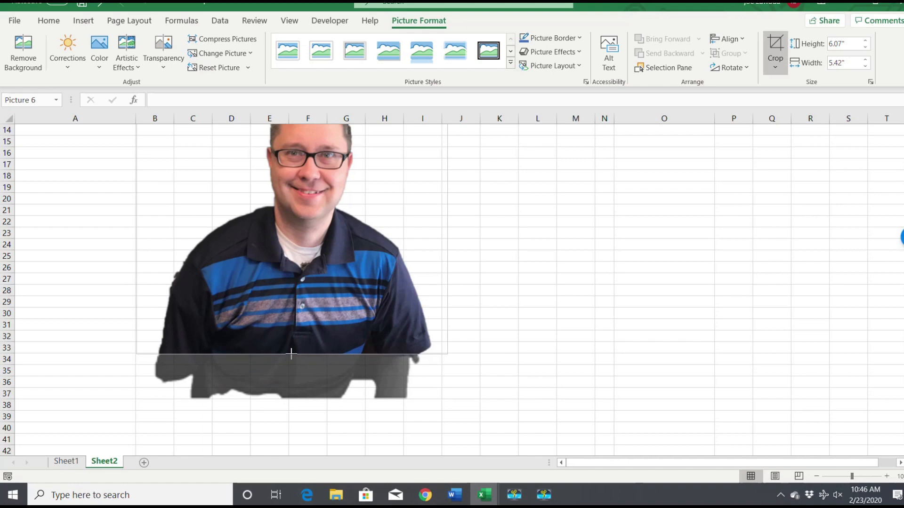
drag(291, 353, 291, 356)
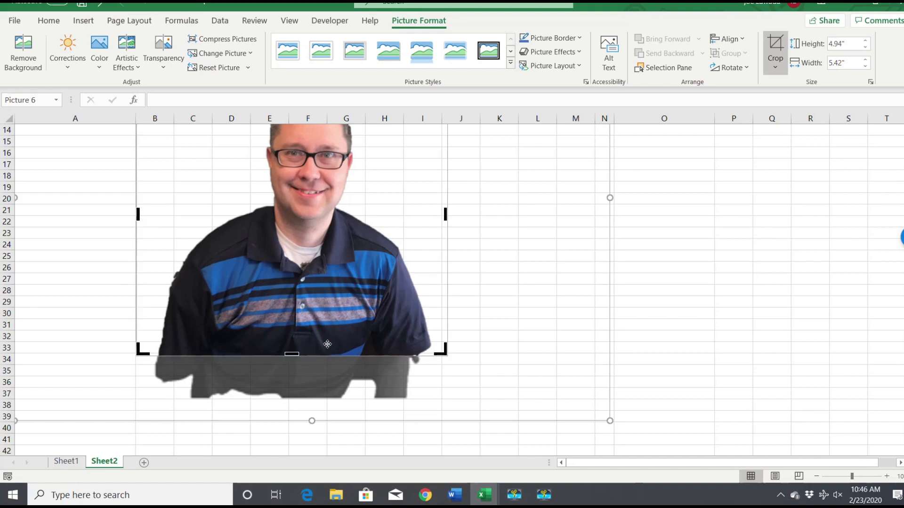
click(775, 61)
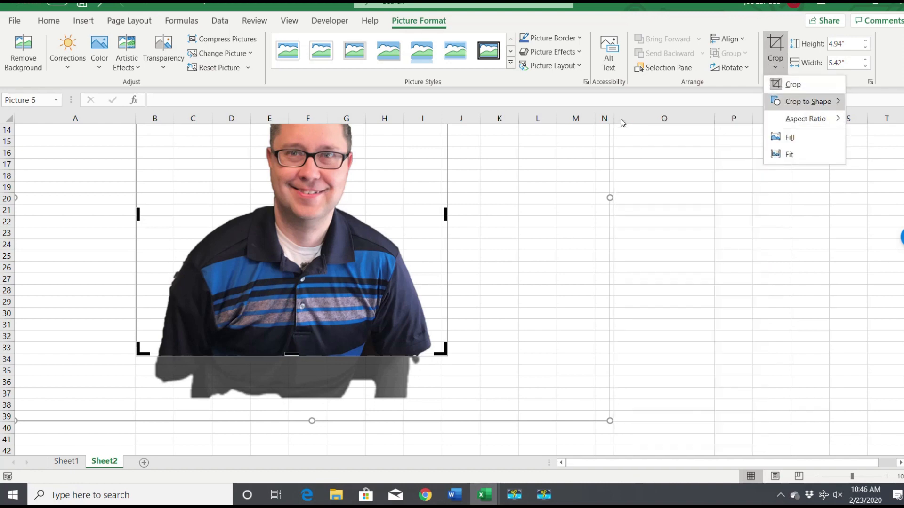
click(792, 84)
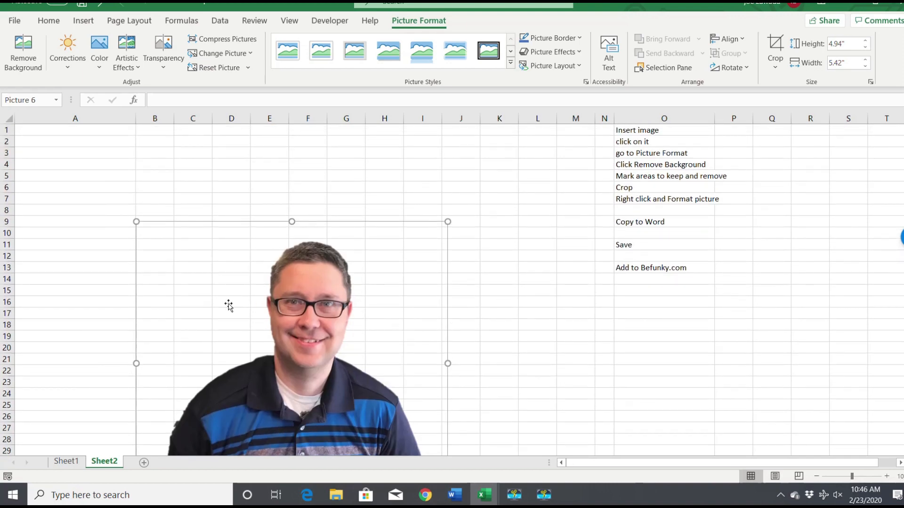
Step: Copy the cropped cutout and paste it into the Word document
right_click(227, 305)
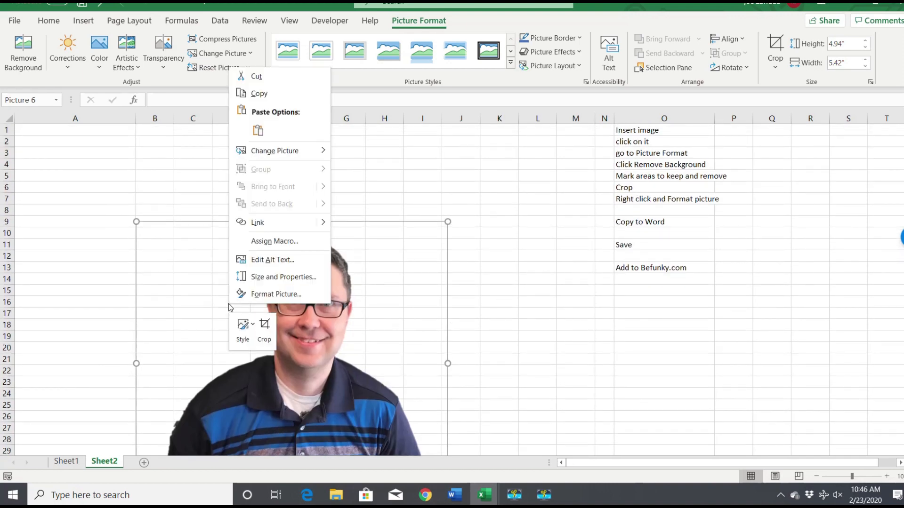
click(440, 476)
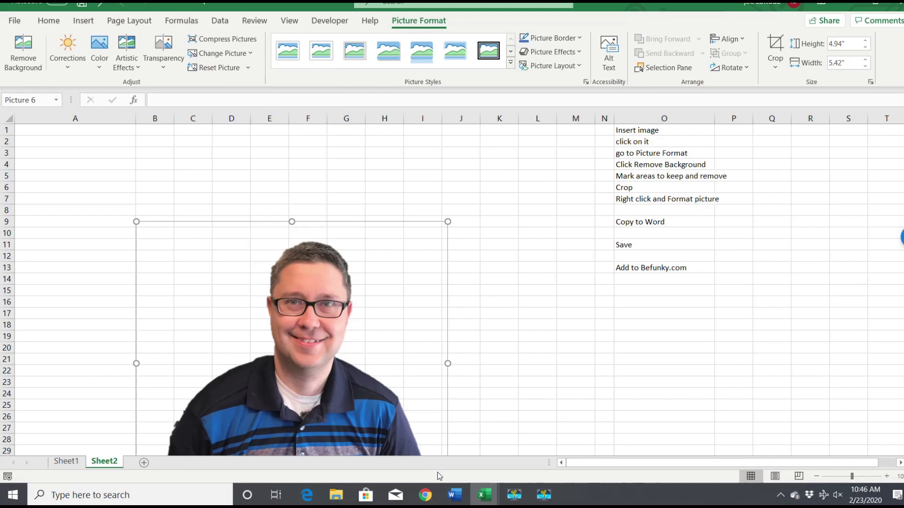
click(453, 494)
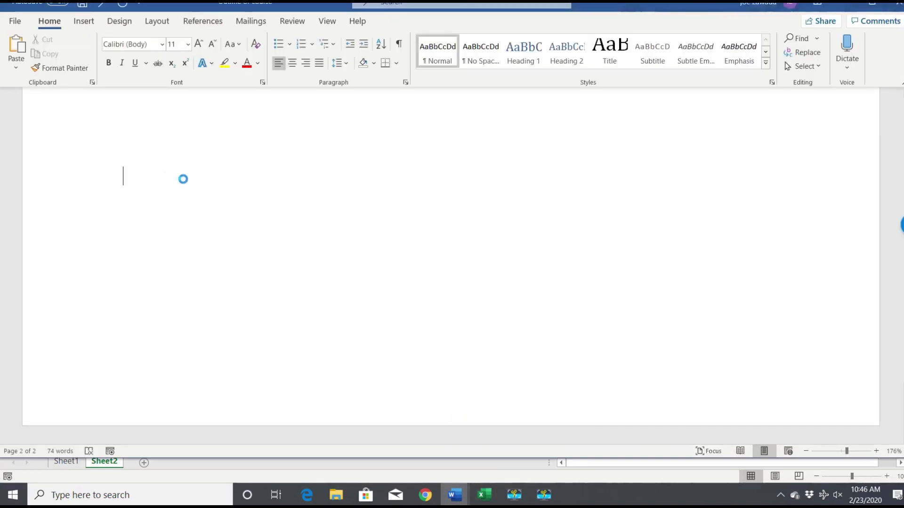
key(ctrl+v)
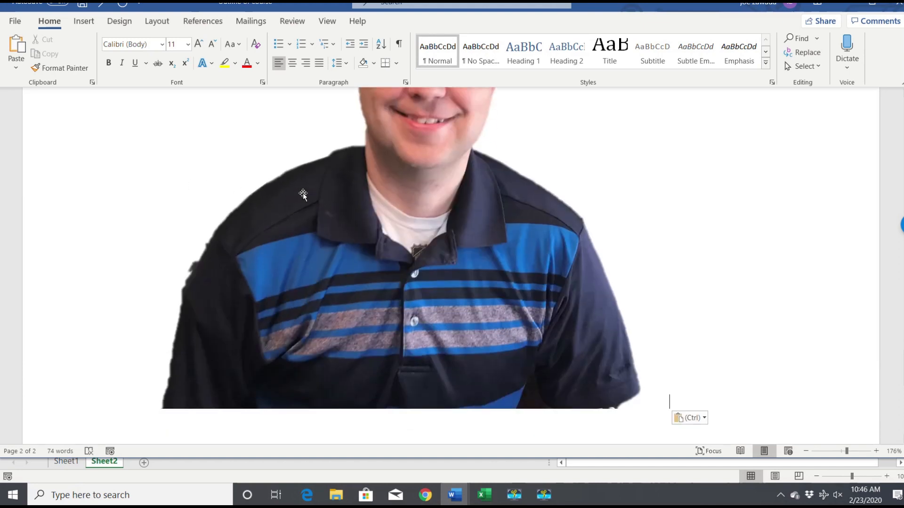
click(303, 194)
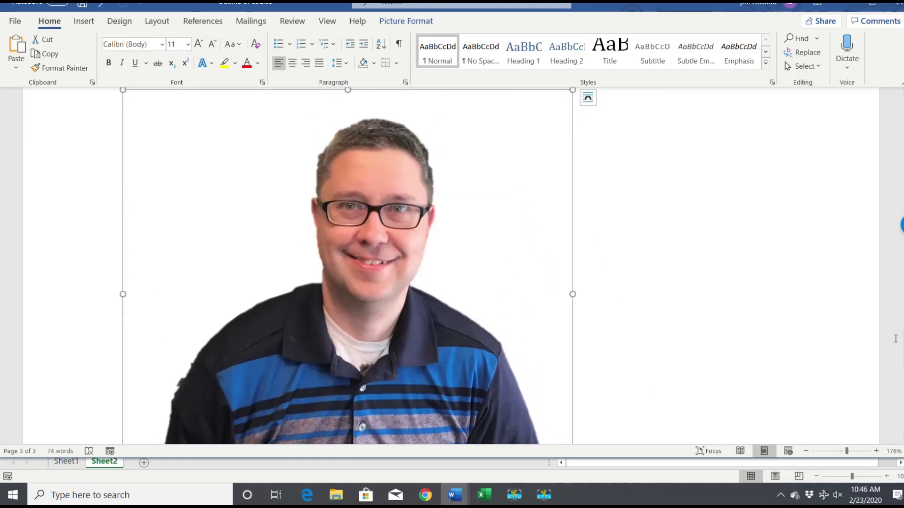
mouse_move(254, 206)
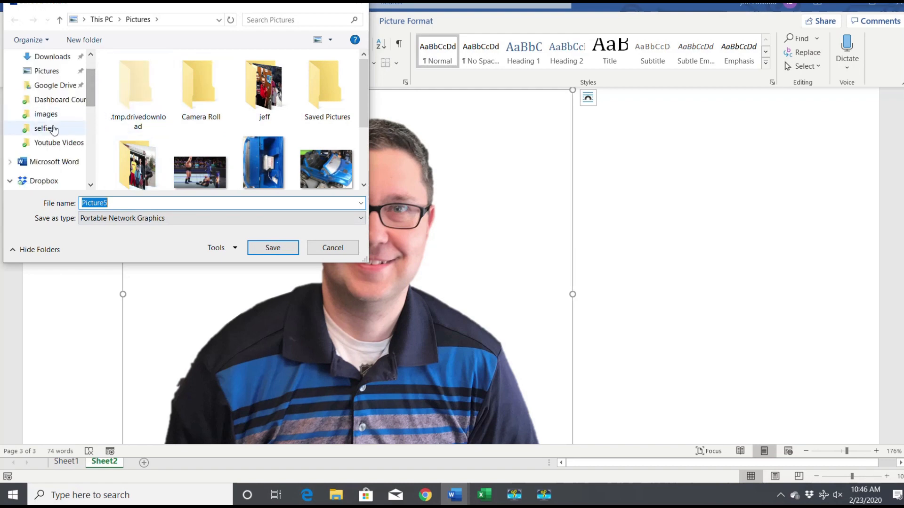
Step: Save the cutout as PNG picture selfie3 in the selfies folder
double_click(42, 128)
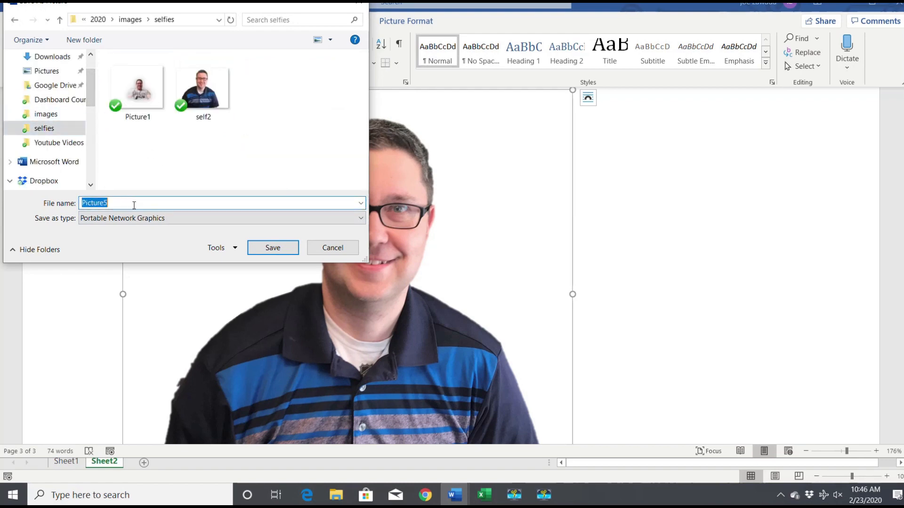
text(selfie3)
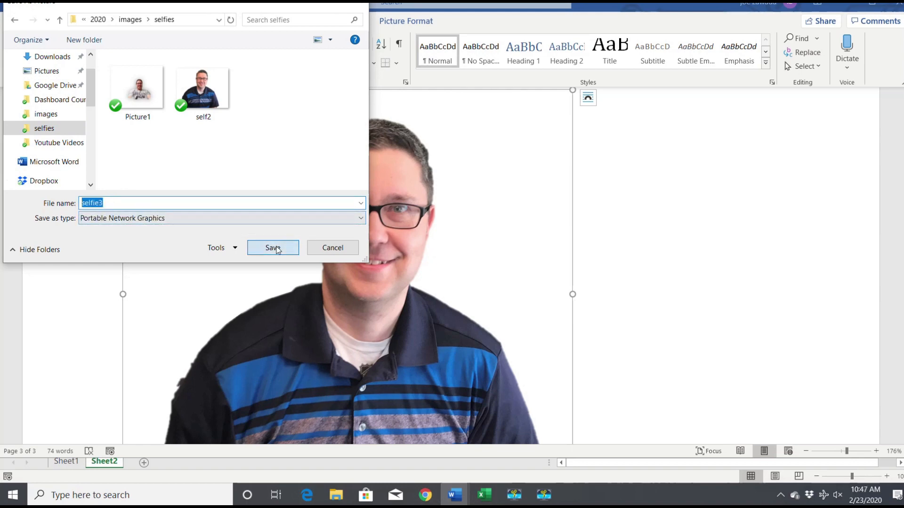
click(272, 247)
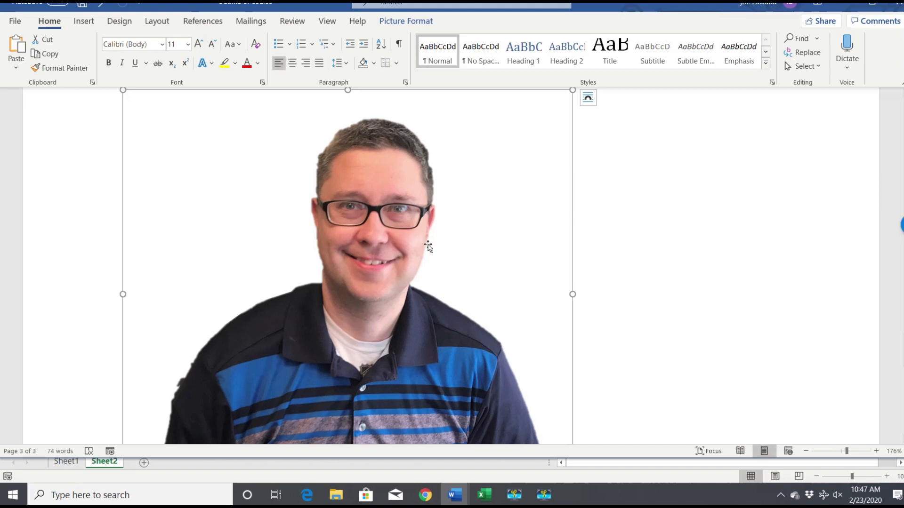
mouse_move(517, 207)
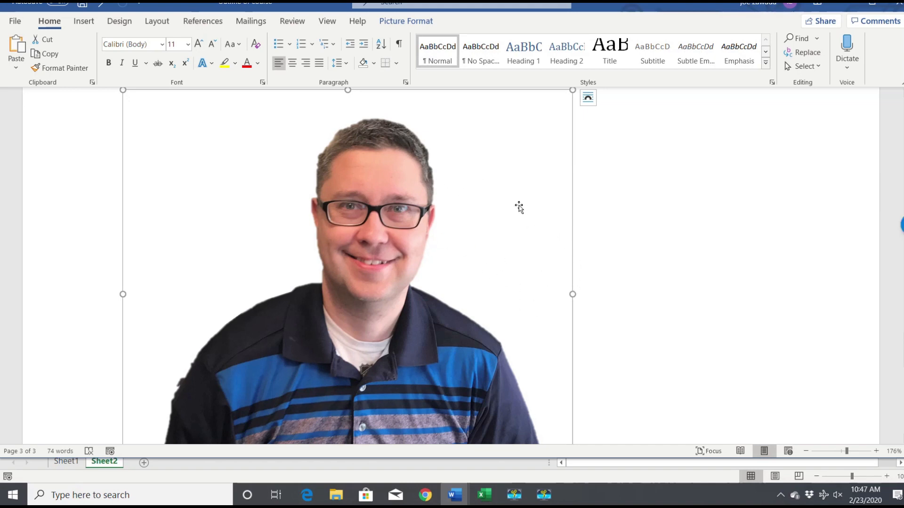
mouse_move(430, 474)
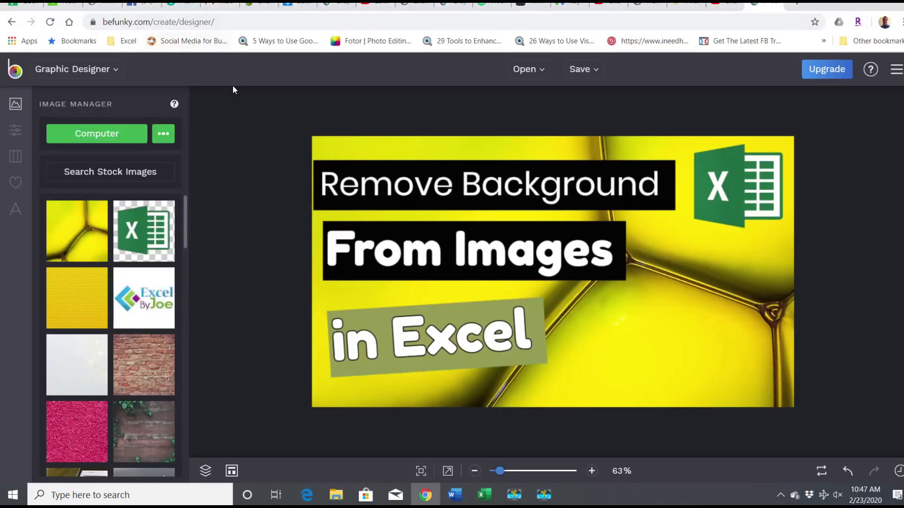
mouse_move(483, 182)
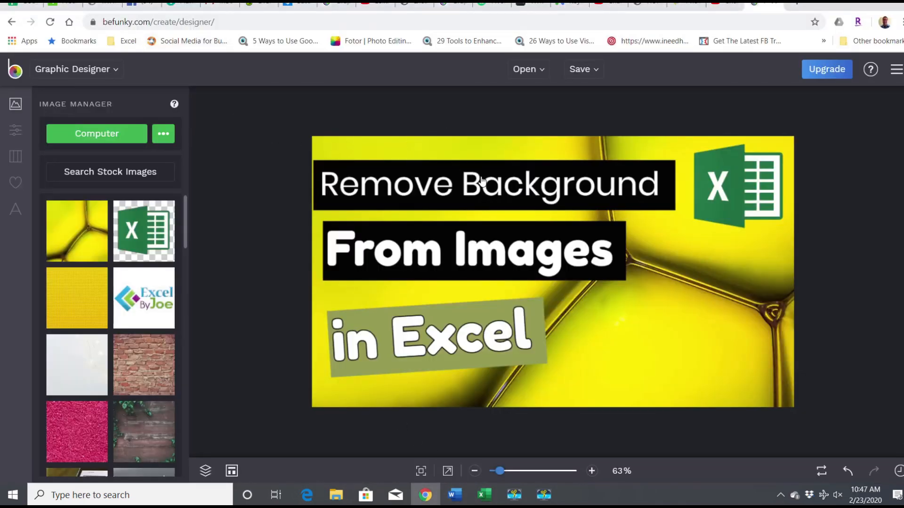
mouse_move(439, 269)
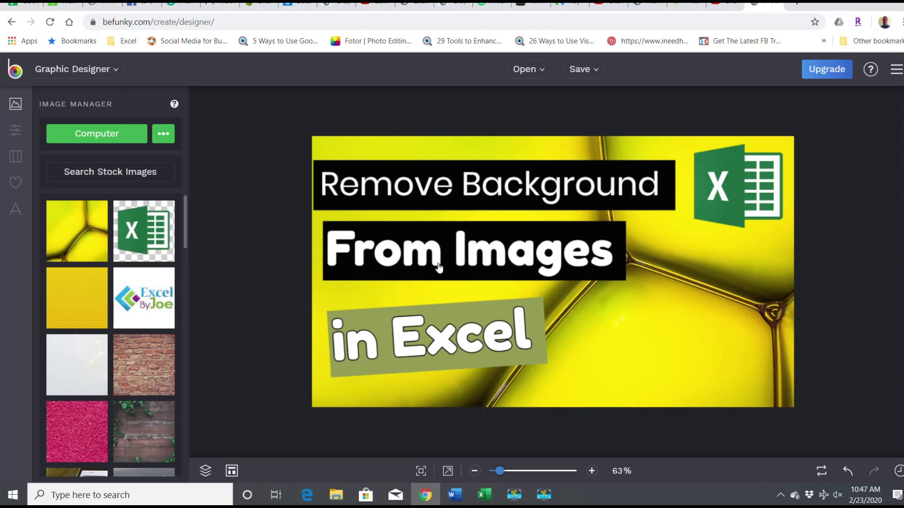
mouse_move(442, 288)
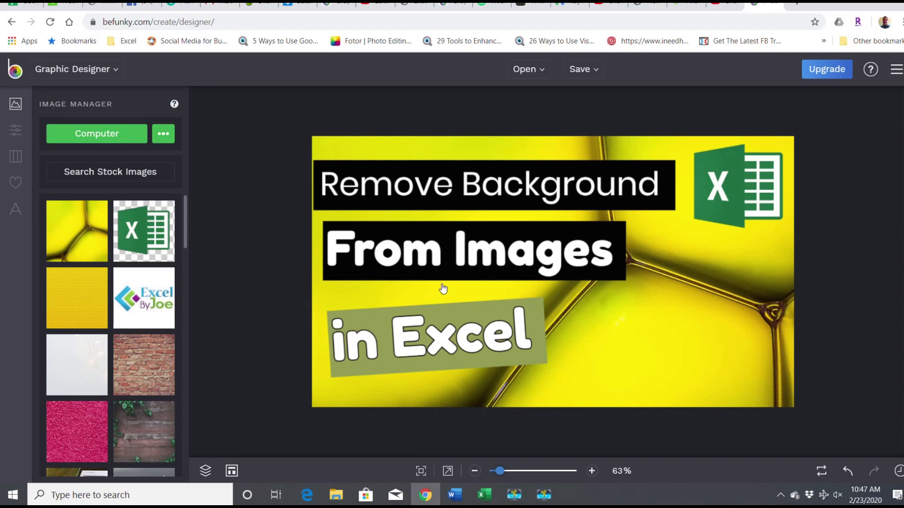
mouse_move(470, 334)
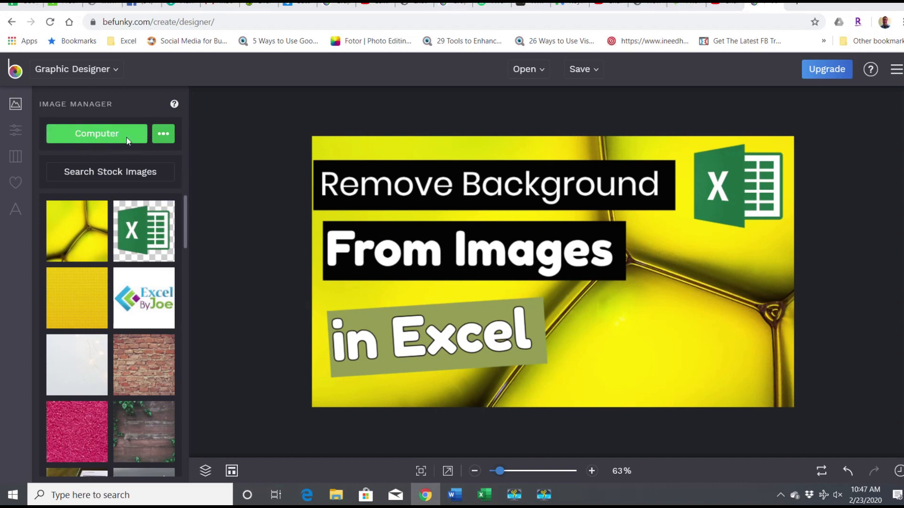
Step: Upload selfie3 from the selfies folder onto the BeFunky thumbnail canvas
click(96, 134)
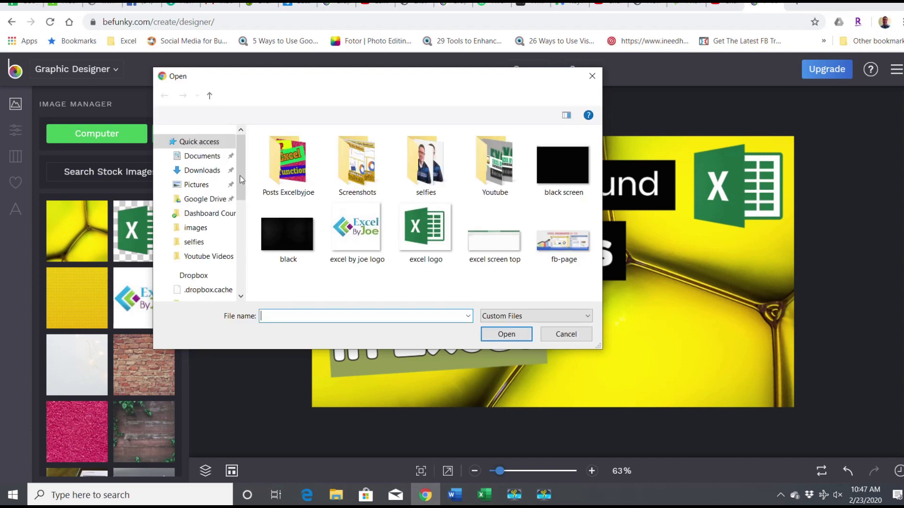
click(425, 162)
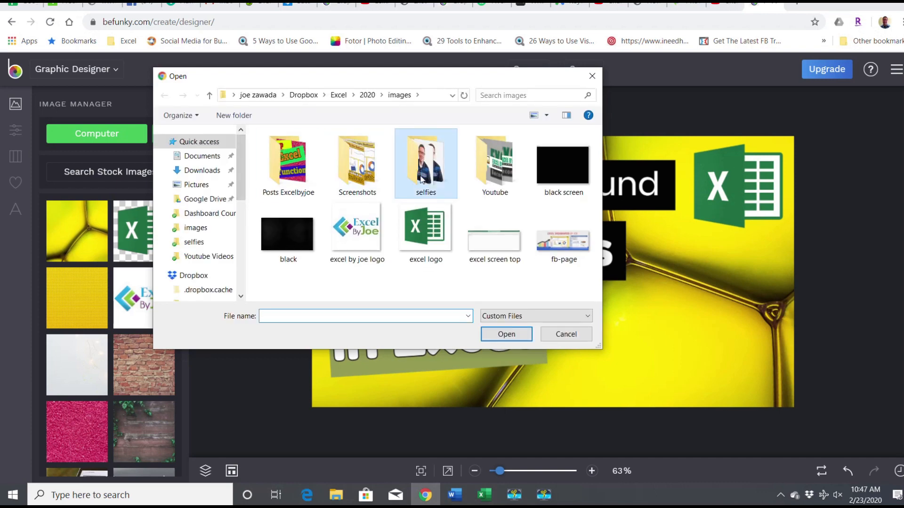
double_click(426, 164)
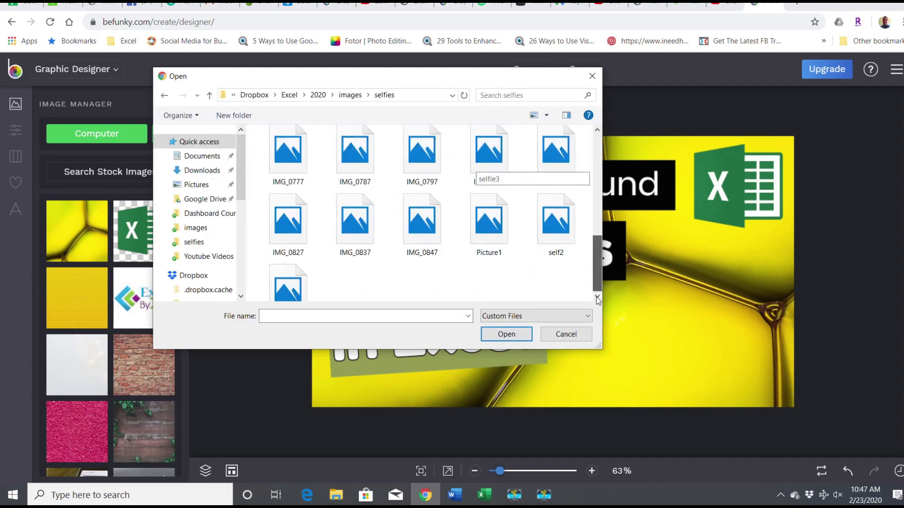
click(566, 334)
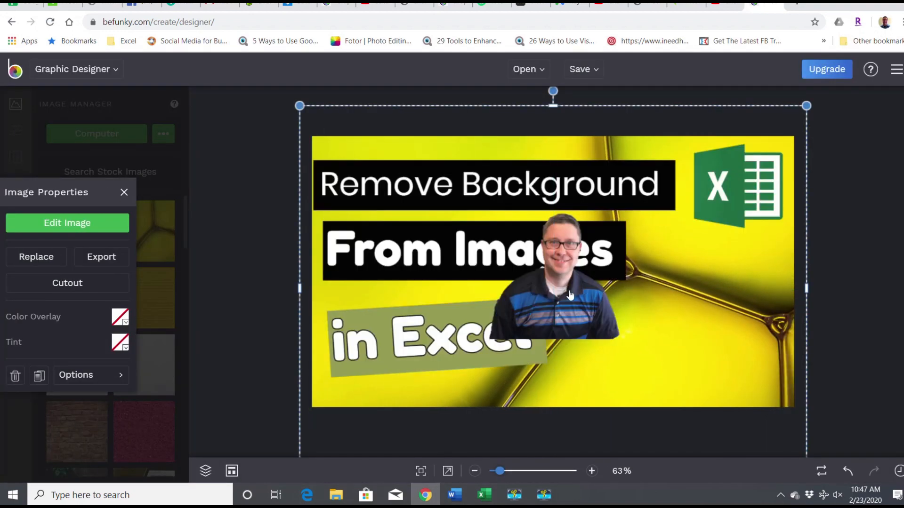
Step: Enlarge the selfie into the thumbnail's bottom-right corner and deselect it
drag(568, 288, 733, 381)
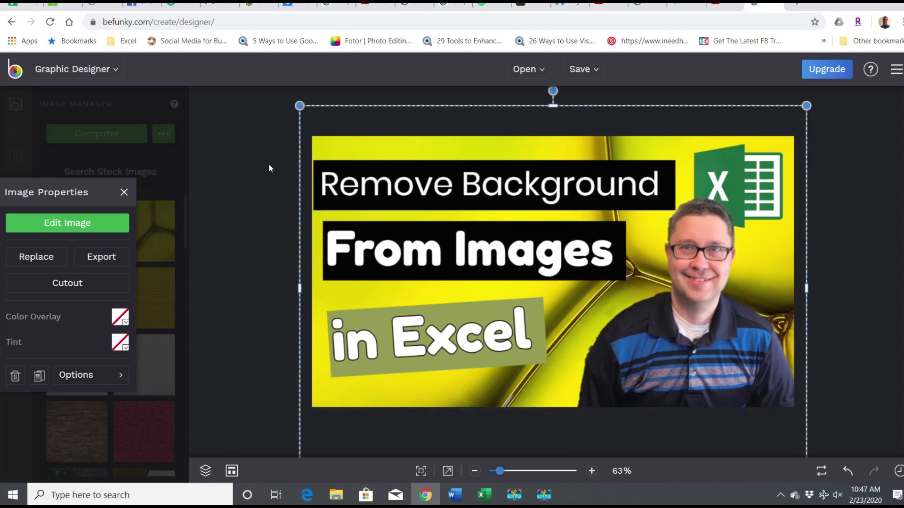
click(124, 192)
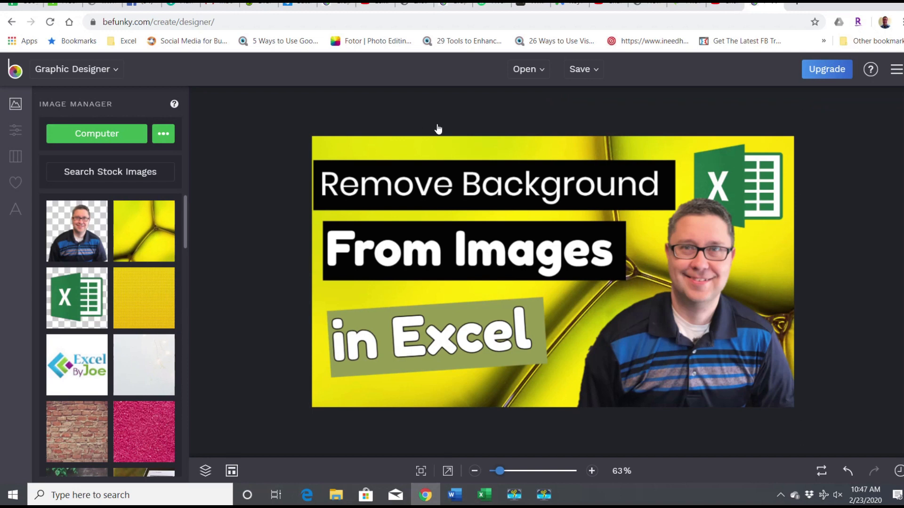
mouse_move(602, 335)
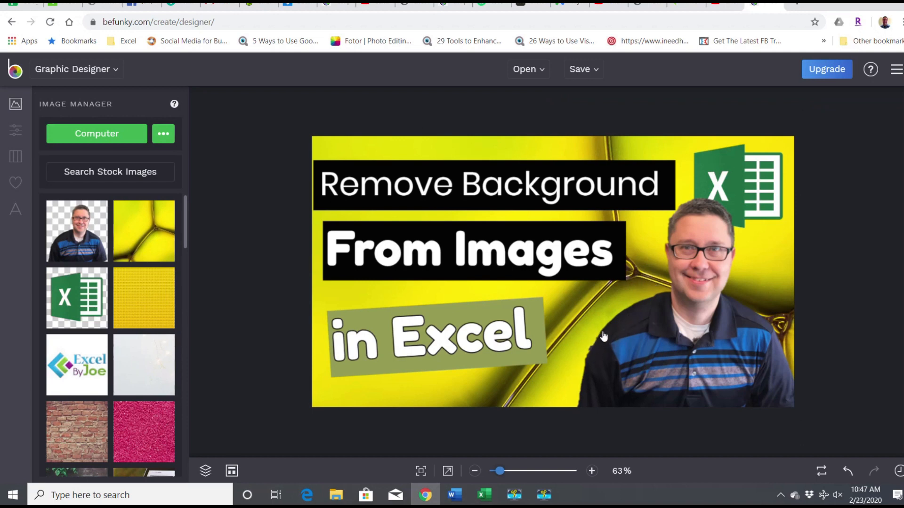
mouse_move(589, 379)
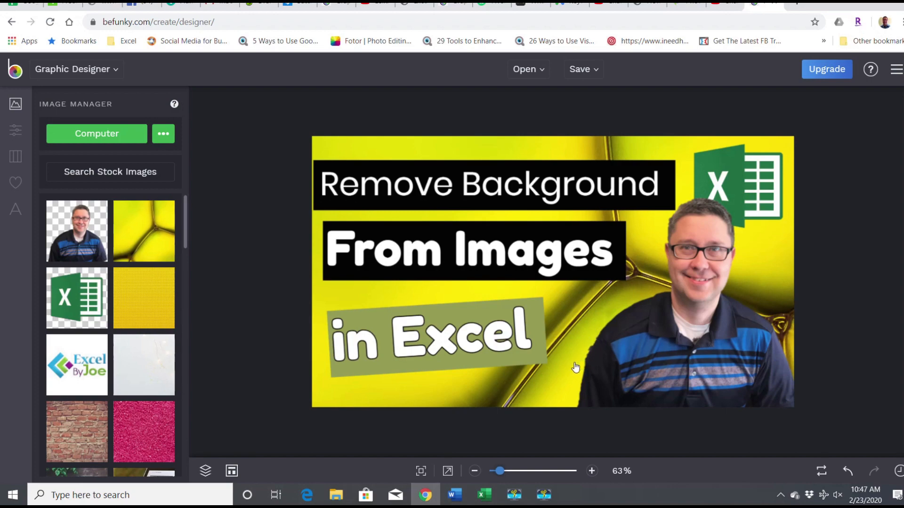
mouse_move(487, 479)
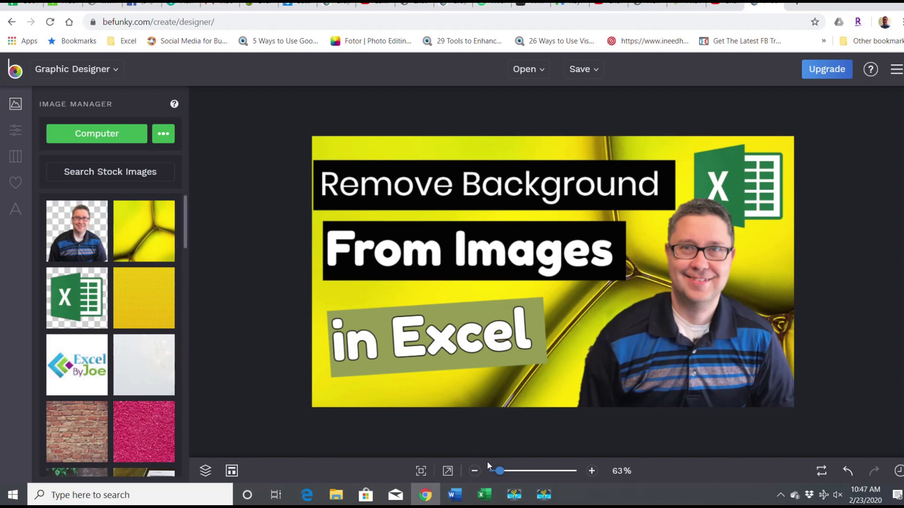
Step: Give the cutout selfie a soft glow and an Outer shadow preset in Format Picture Effects
click(484, 494)
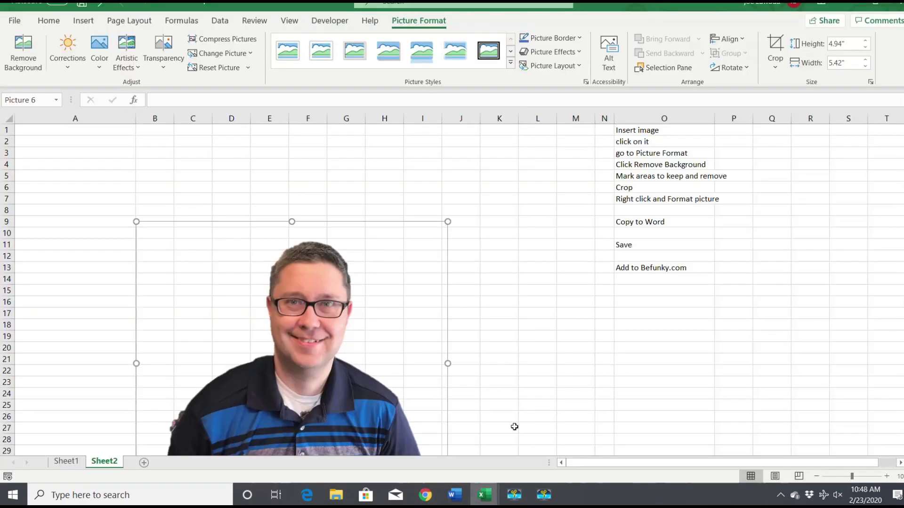
mouse_move(307, 286)
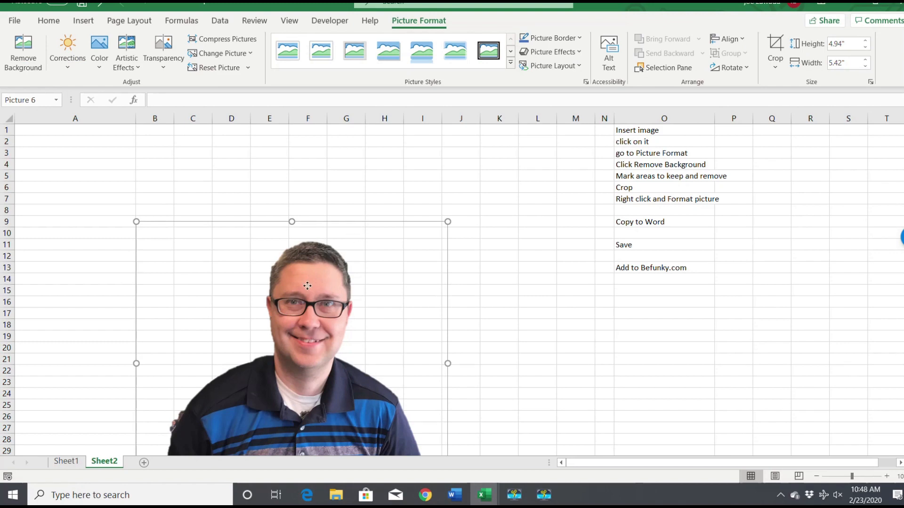
mouse_move(699, 303)
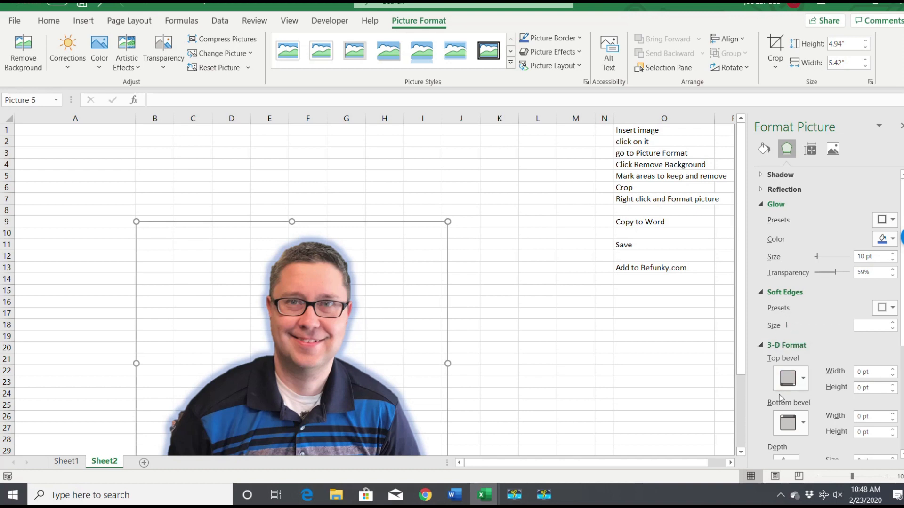
scroll(down, 3)
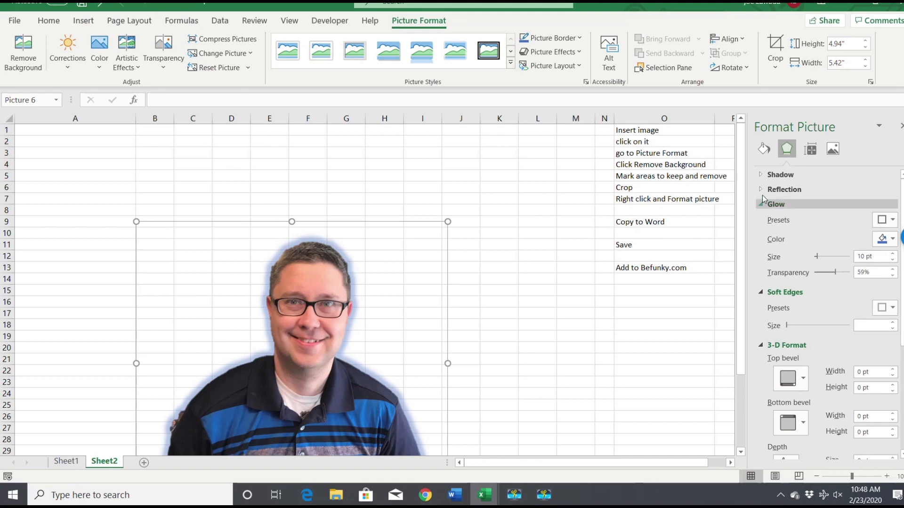
click(779, 175)
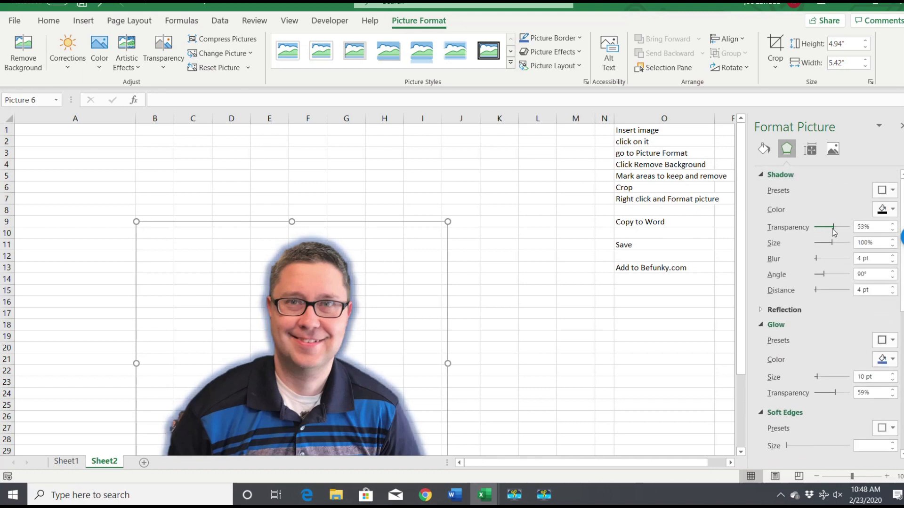
click(888, 191)
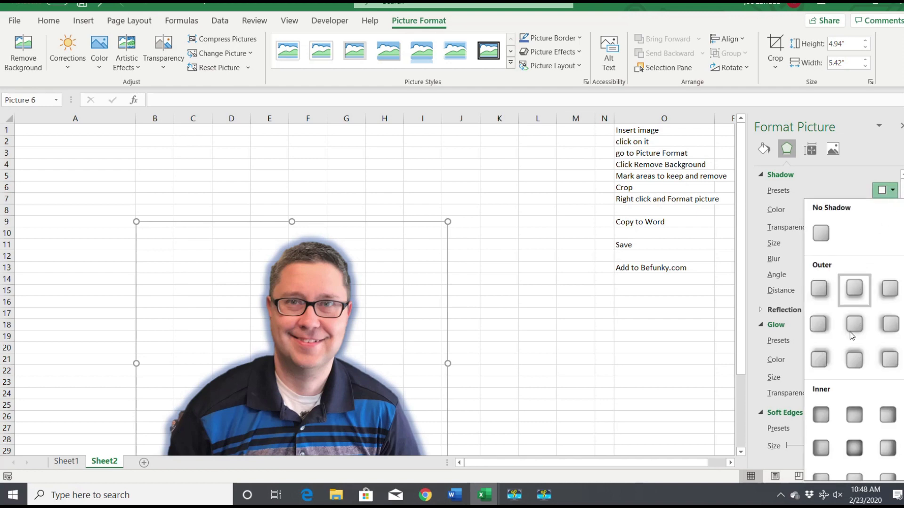
click(855, 294)
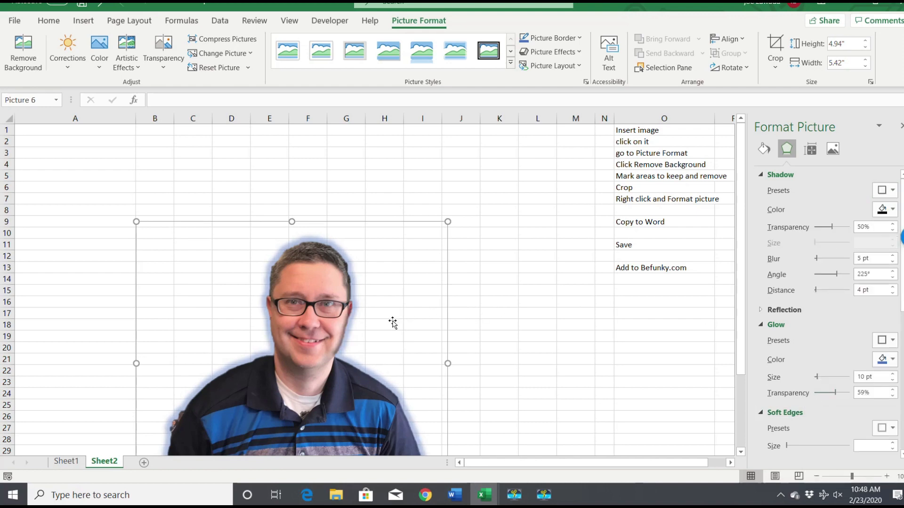
scroll(down, 3)
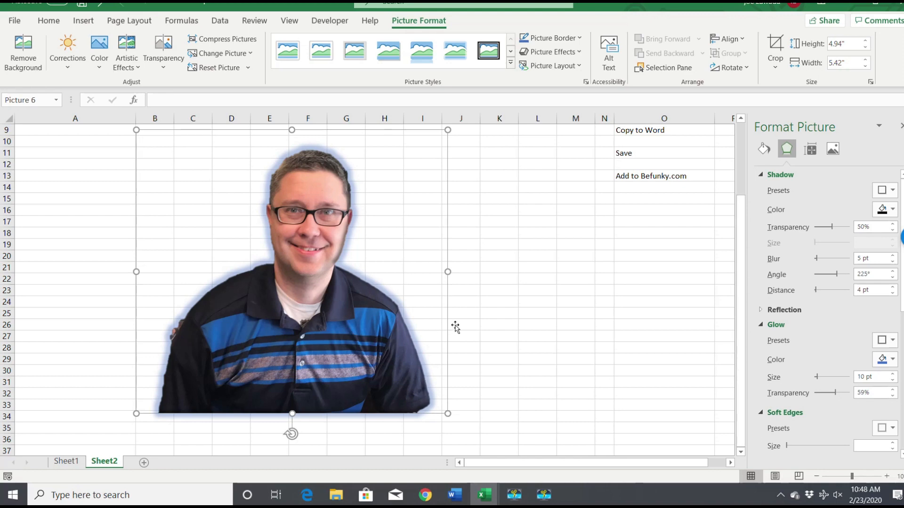
mouse_move(529, 311)
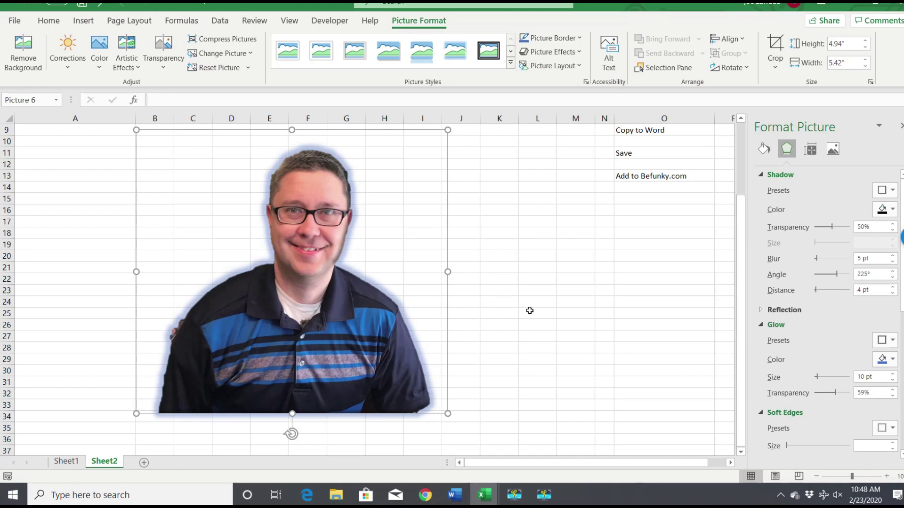
mouse_move(518, 243)
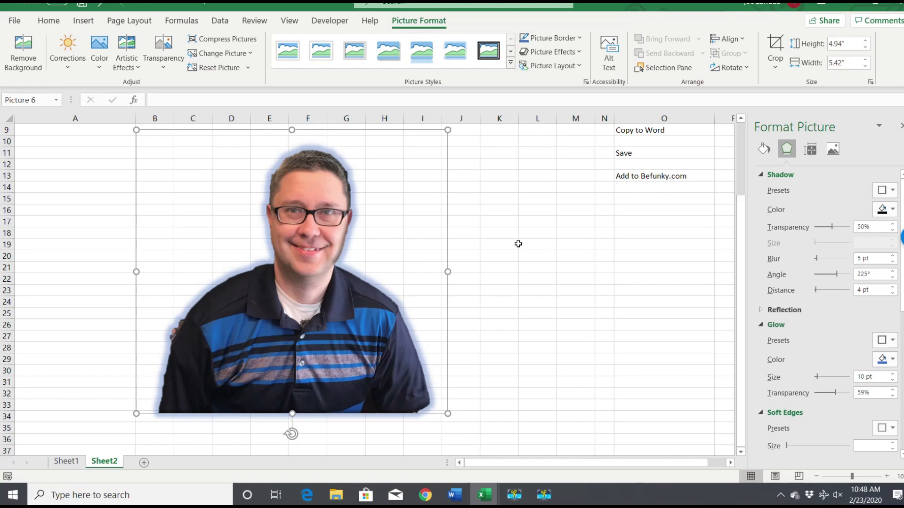